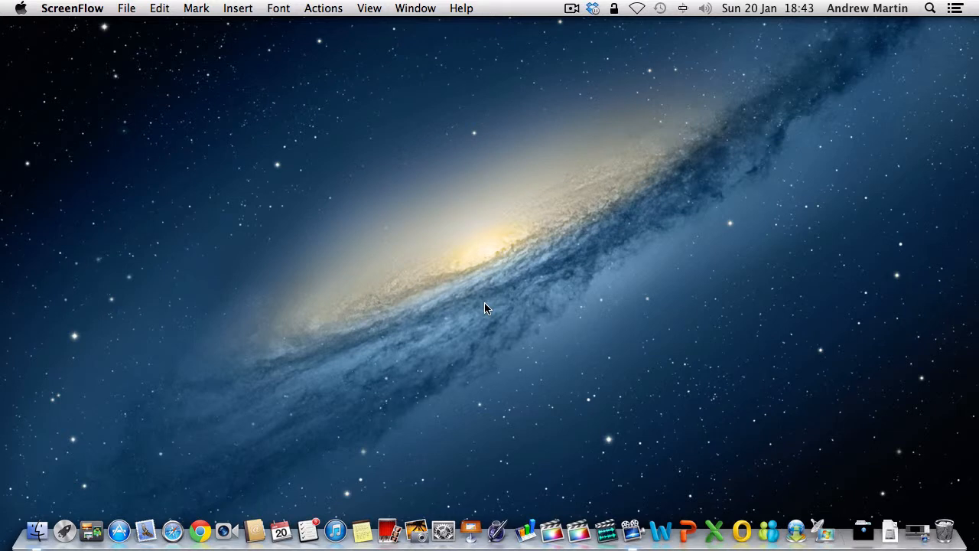
mouse_move(413, 297)
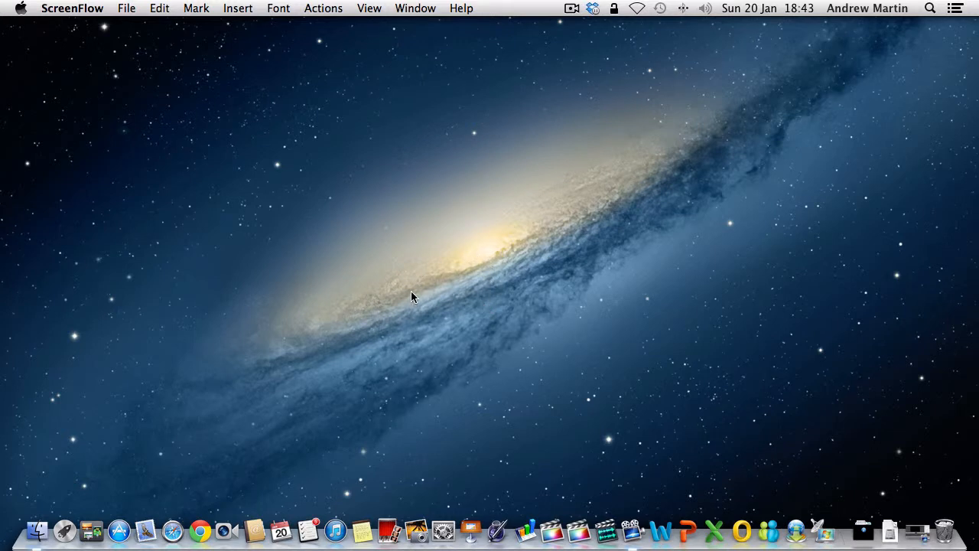
mouse_move(450, 309)
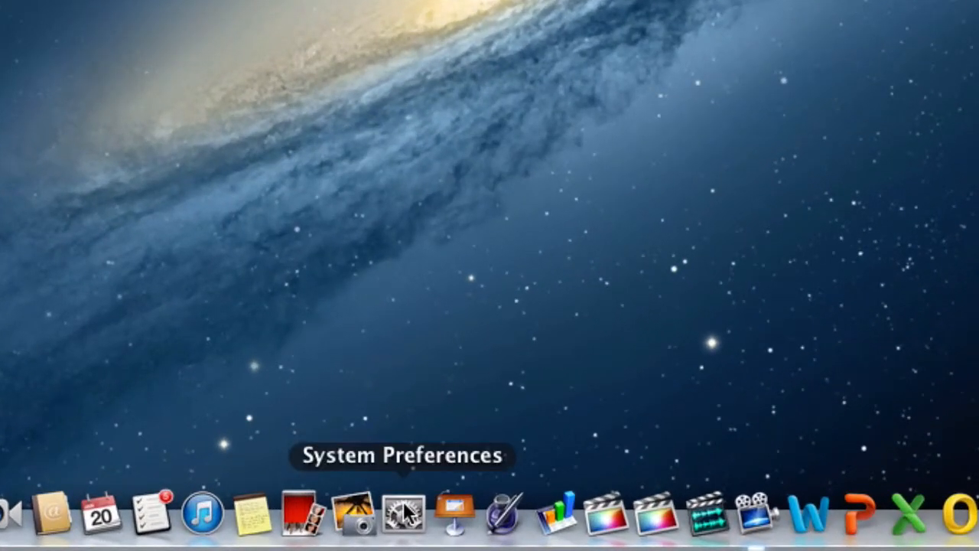
Launch System Preferences from the Dock and enter the Desktop & Screen Saver pane.
left_click(405, 517)
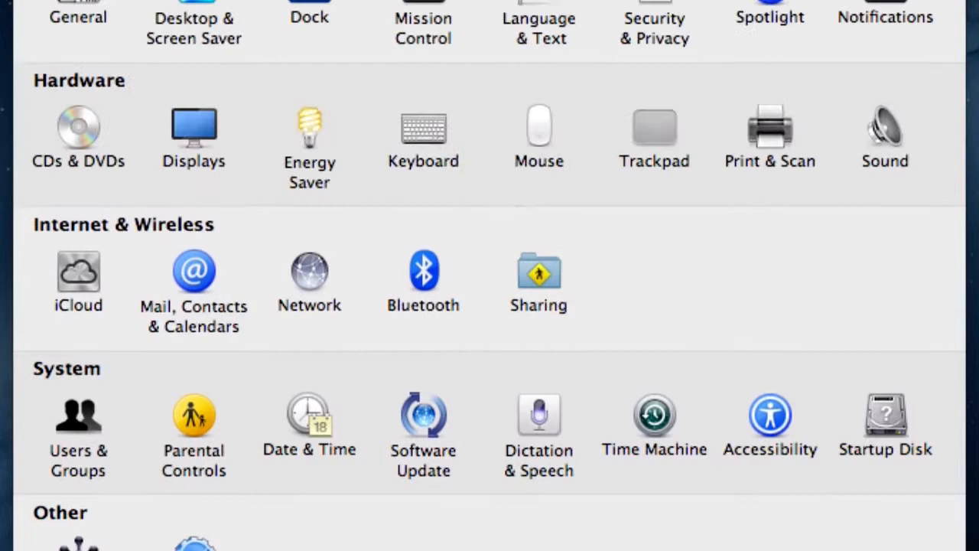
scroll("up", 3)
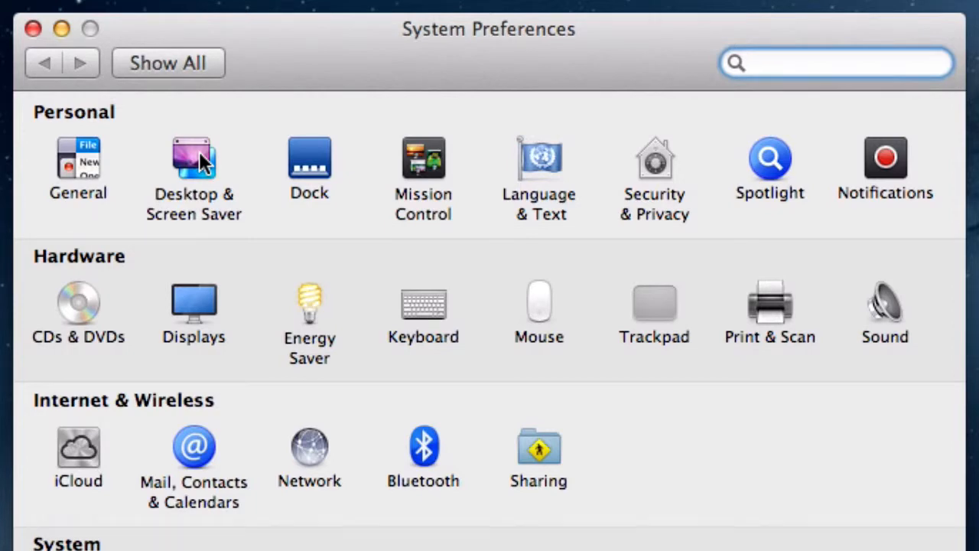
left_click(193, 160)
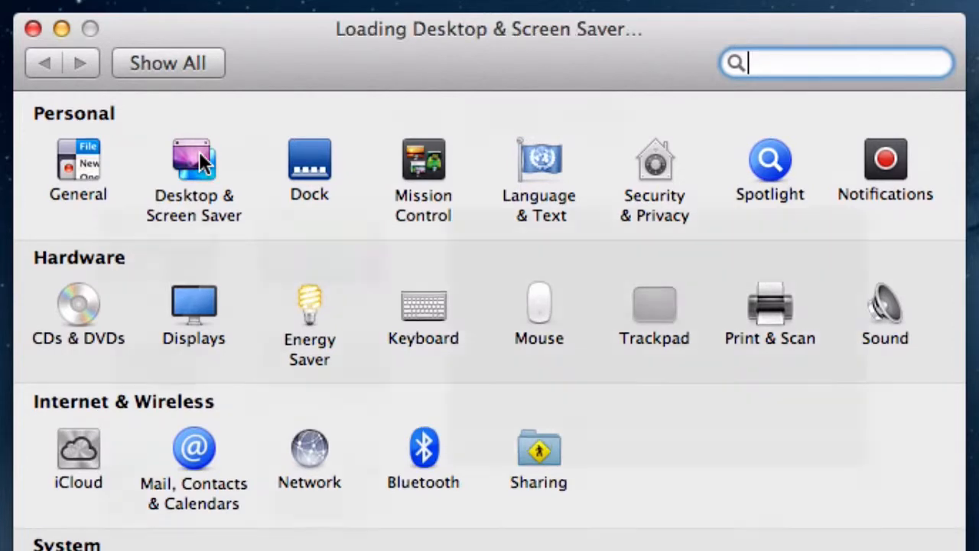
left_click(193, 161)
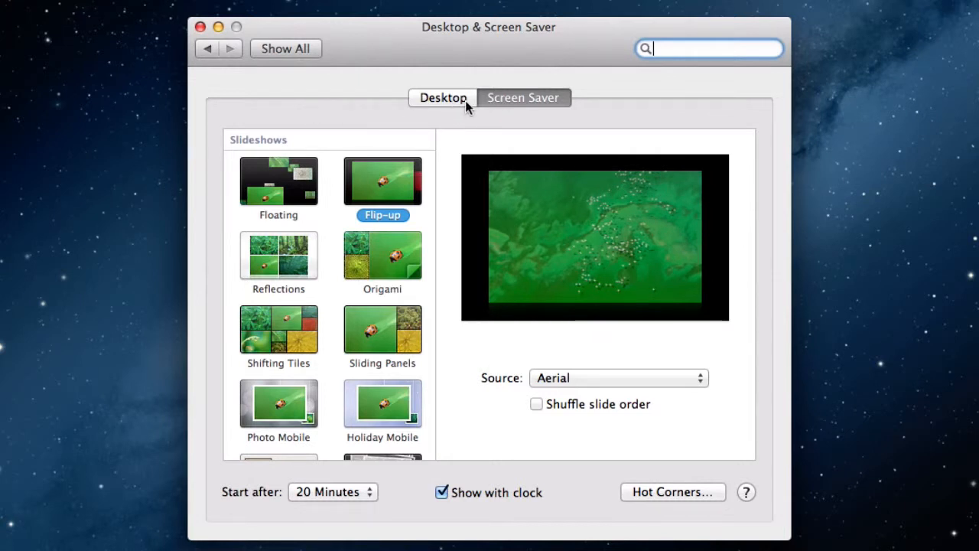
On the Desktop side, try Antelope Canyon, revert to Galaxy, then browse Solid Colors.
left_click(443, 98)
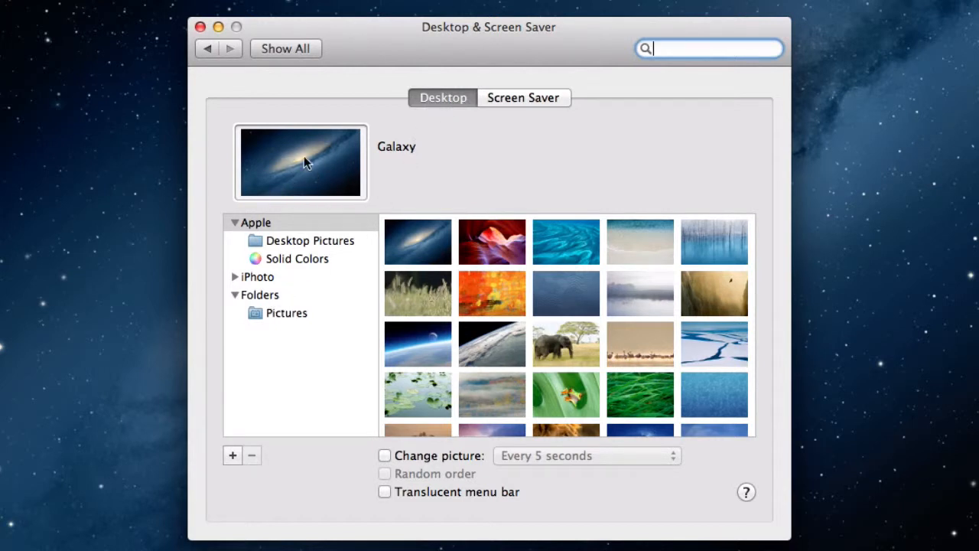
mouse_move(306, 185)
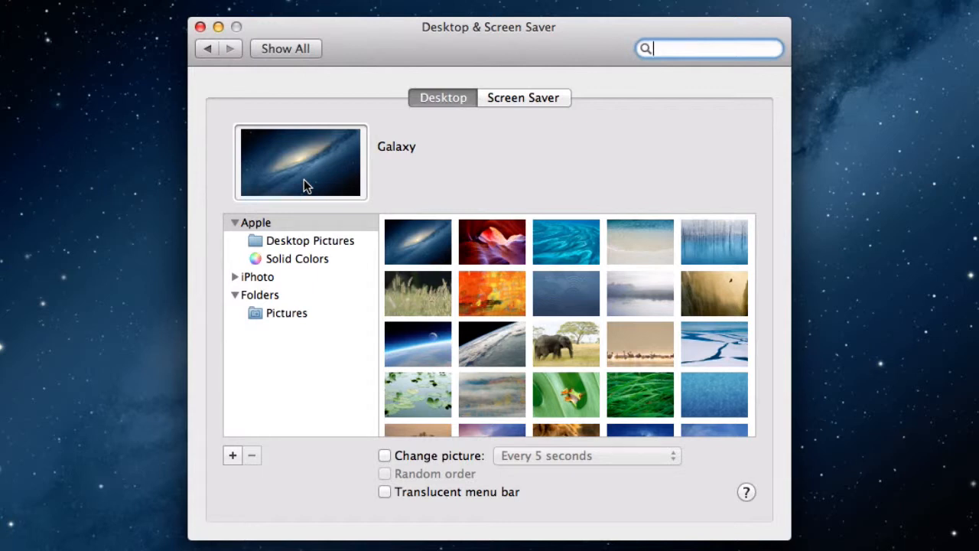
mouse_move(334, 263)
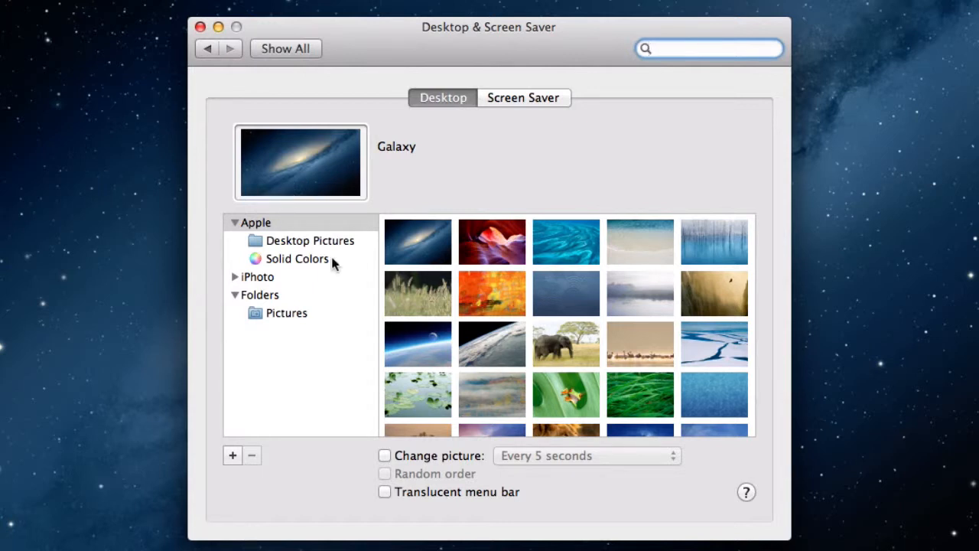
mouse_move(490, 263)
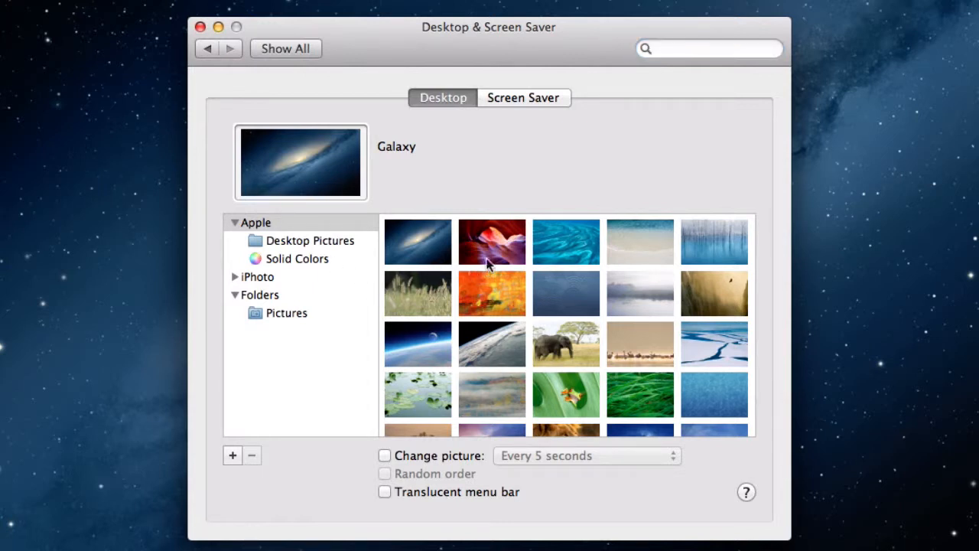
left_click(493, 241)
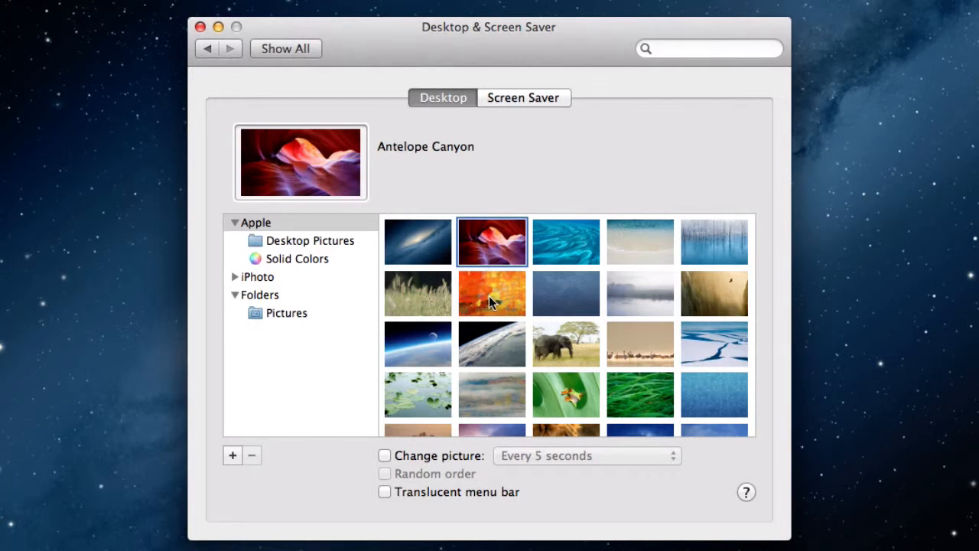
left_click(418, 242)
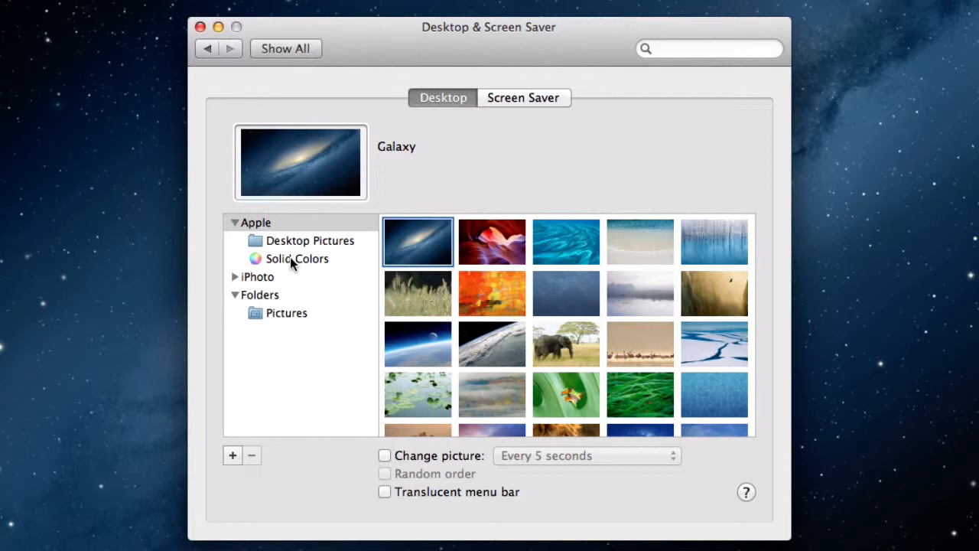
mouse_move(263, 244)
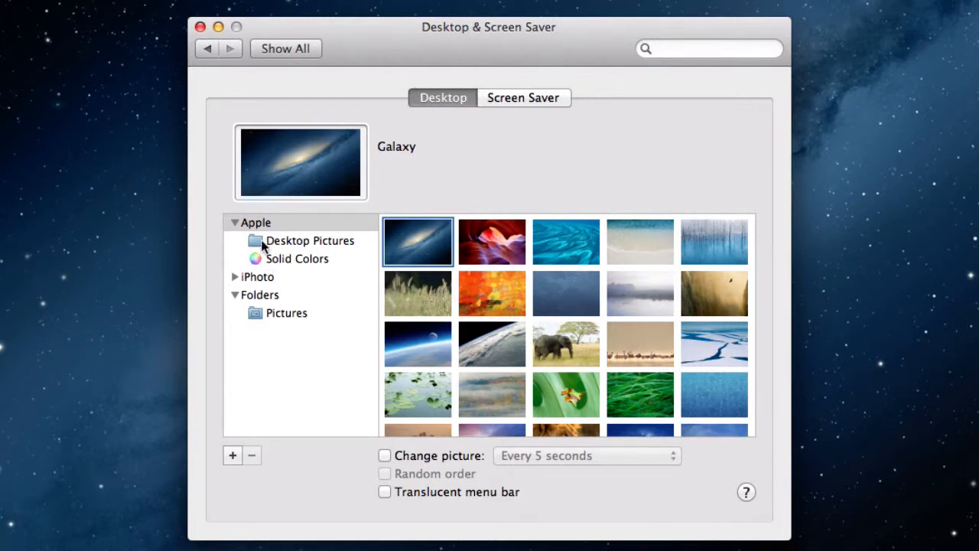
left_click(297, 258)
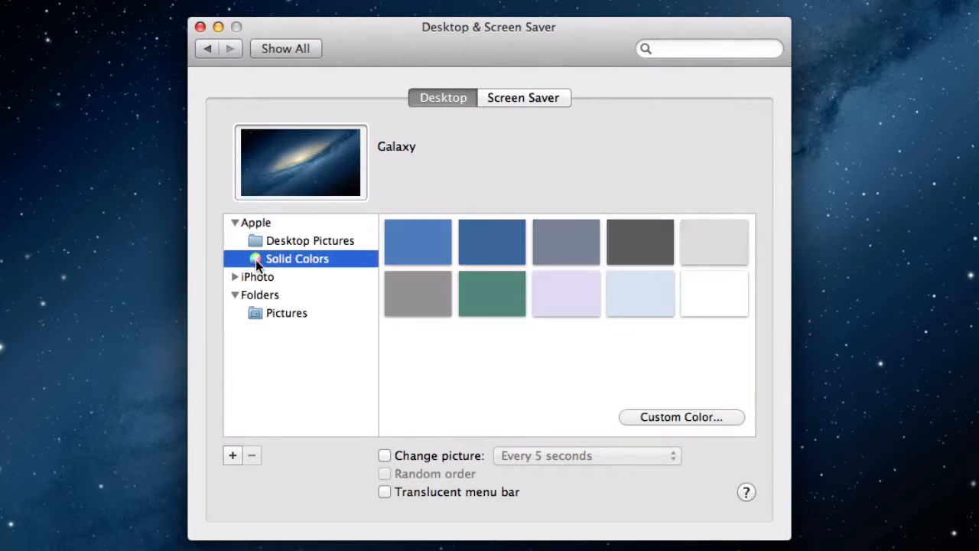
mouse_move(237, 283)
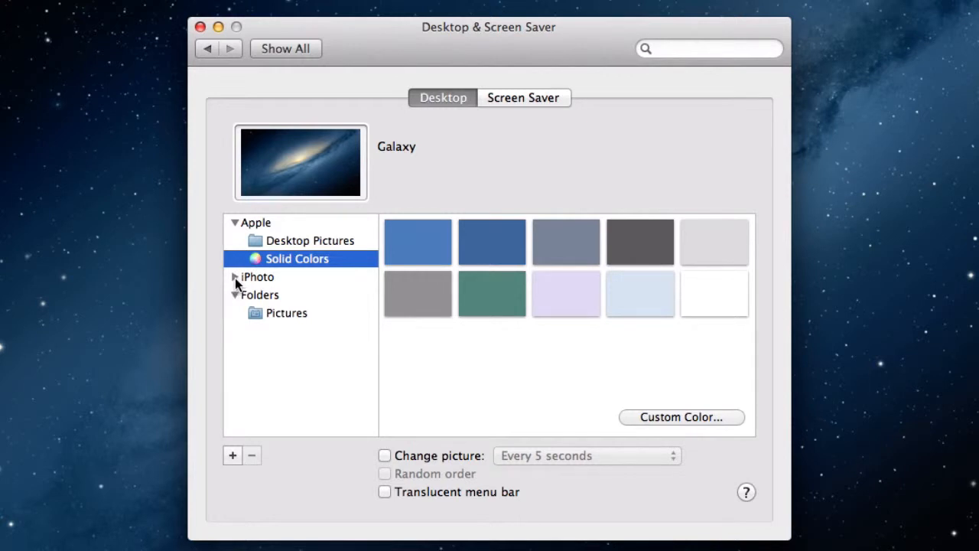
From iPhoto Events make the Information image the desktop picture, then browse Faces.
left_click(257, 275)
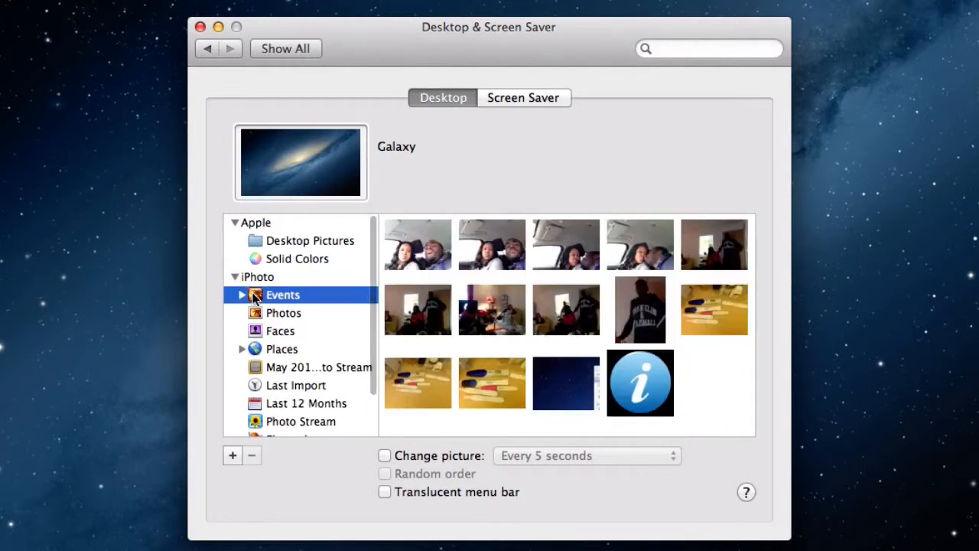
mouse_move(652, 376)
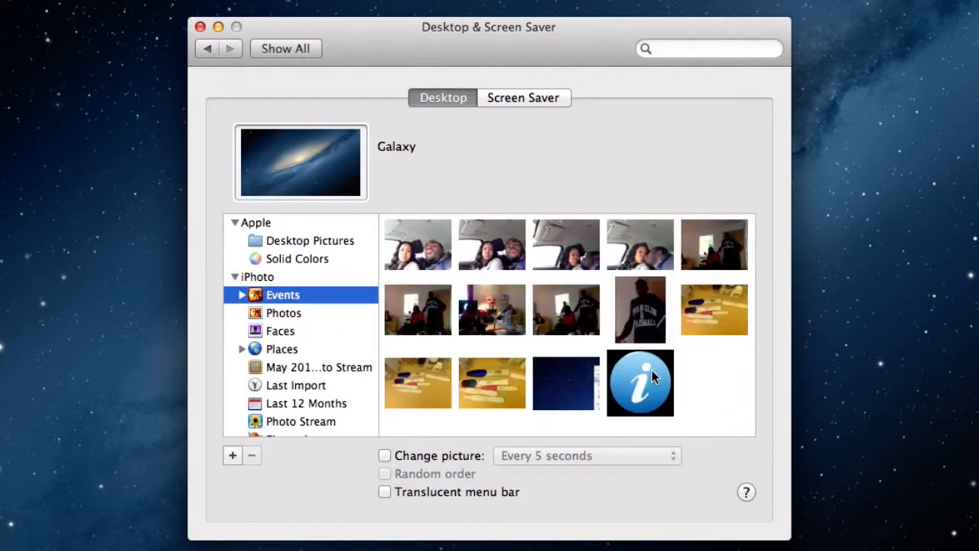
left_click(640, 382)
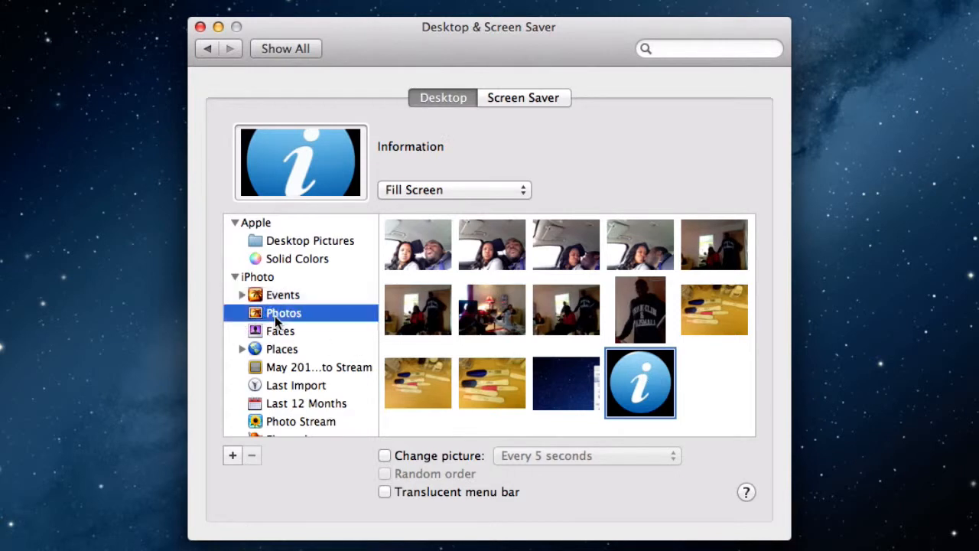
left_click(282, 331)
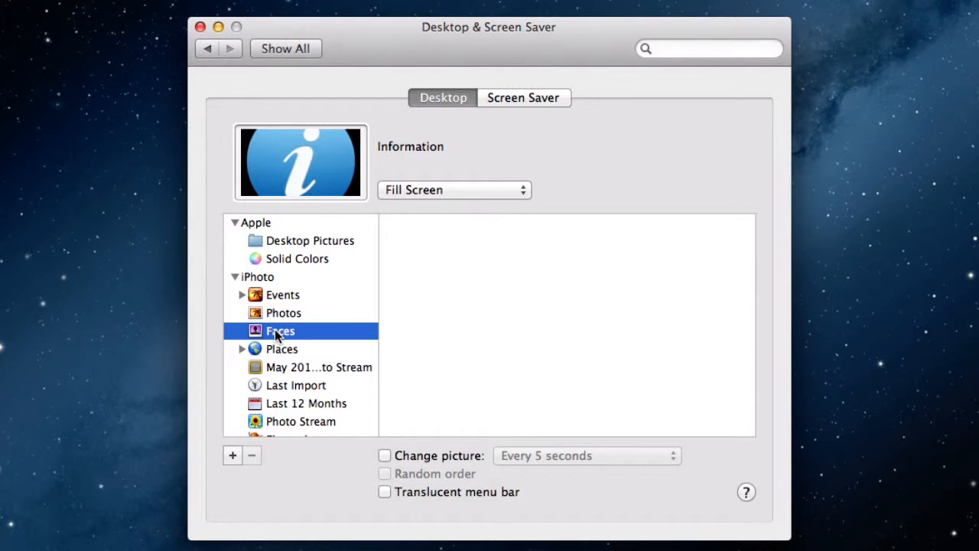
mouse_move(245, 421)
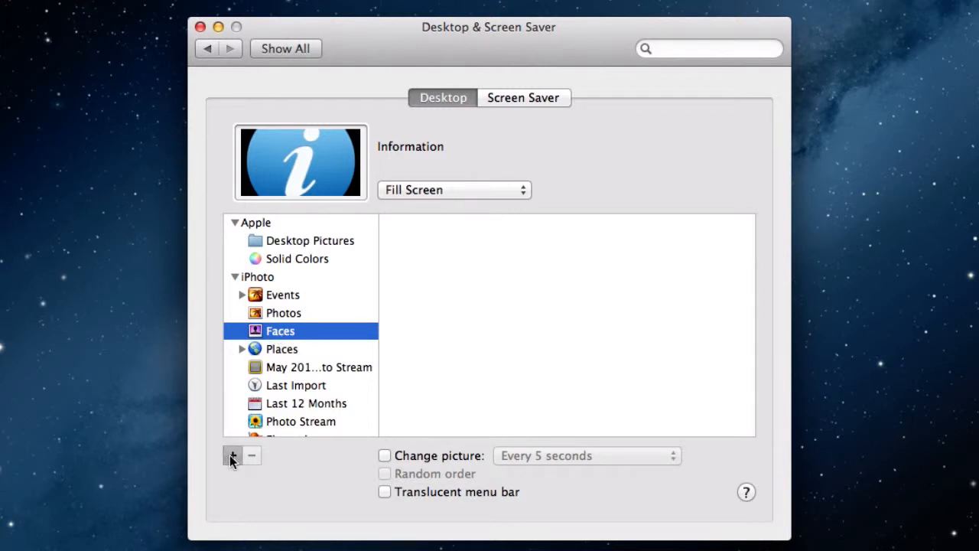
Add the Documents folder as a new desktop picture source via the + button.
left_click(232, 456)
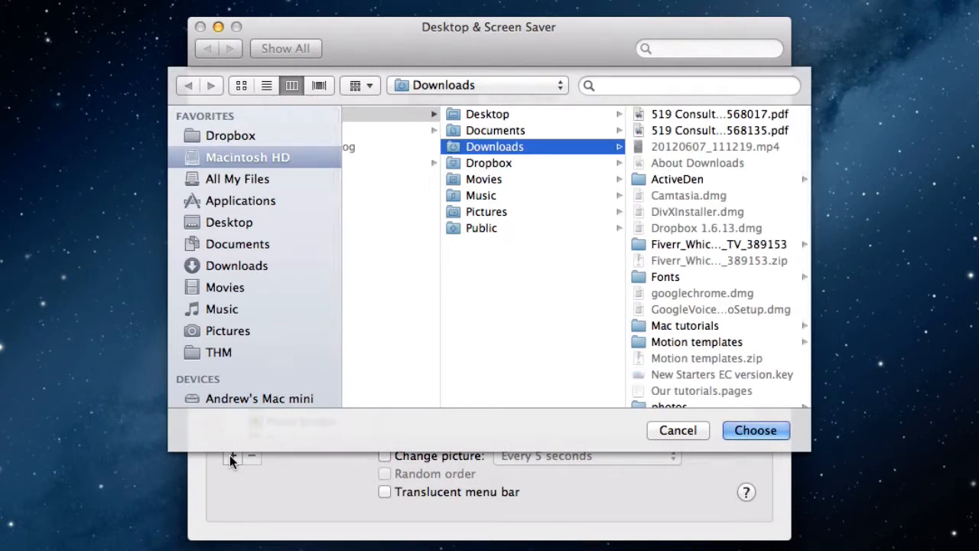
mouse_move(497, 218)
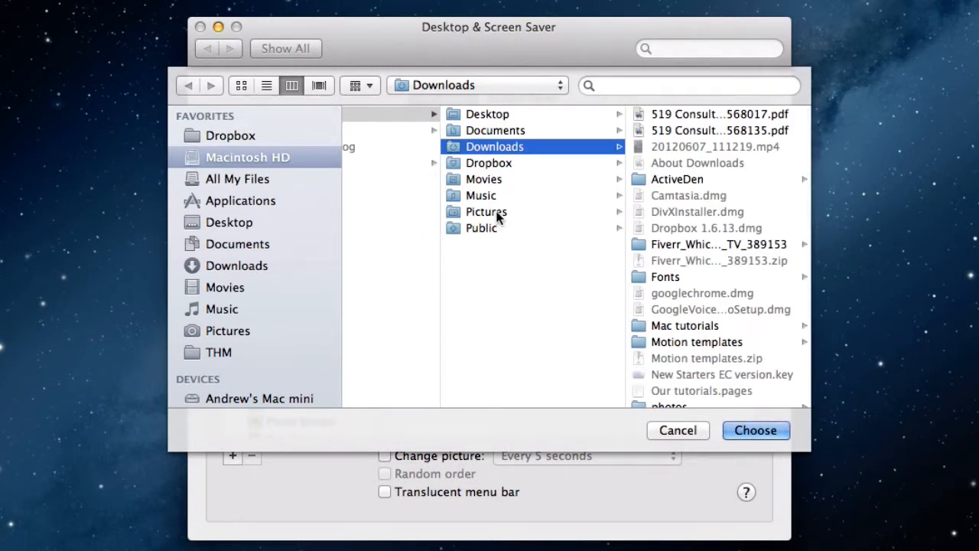
left_click(495, 152)
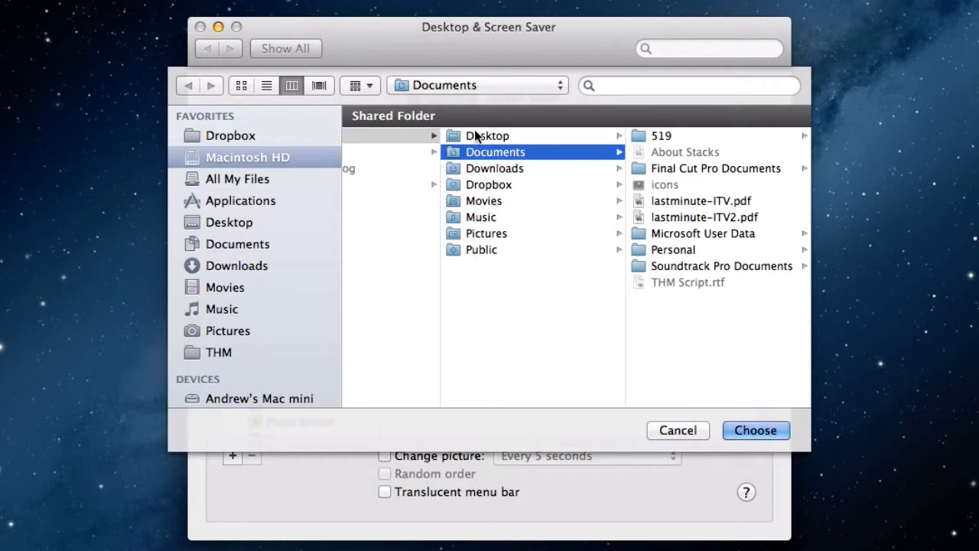
mouse_move(671, 233)
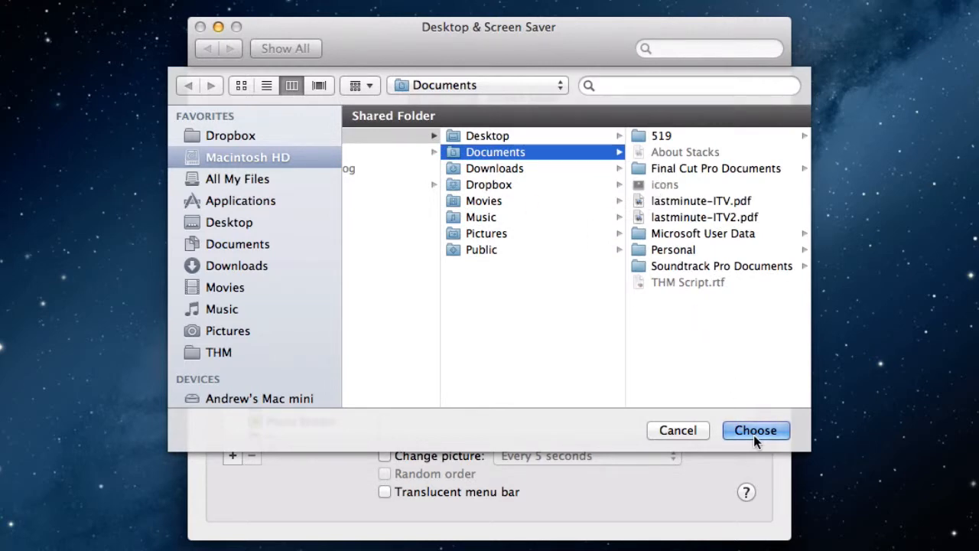
left_click(756, 430)
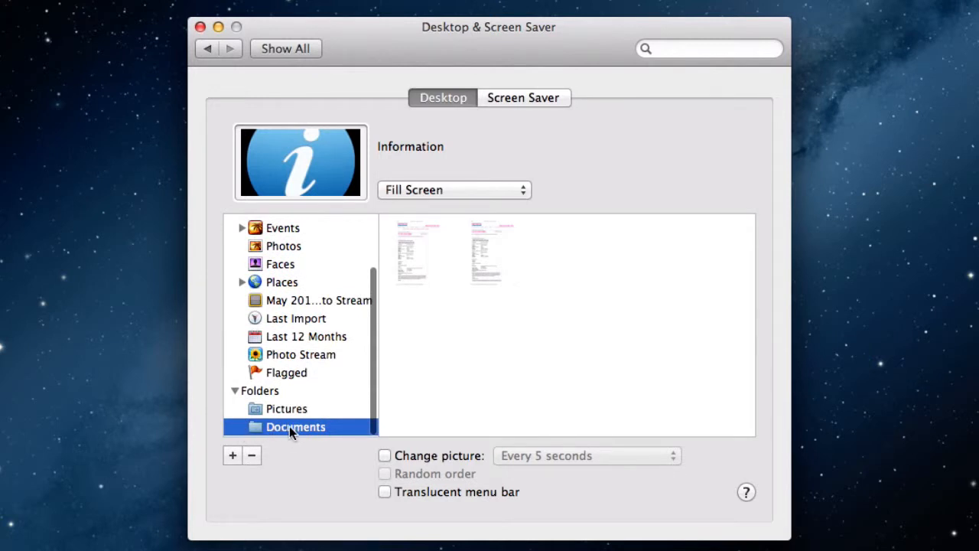
Enable Change picture every 5 seconds with Random order ticked.
left_click(384, 456)
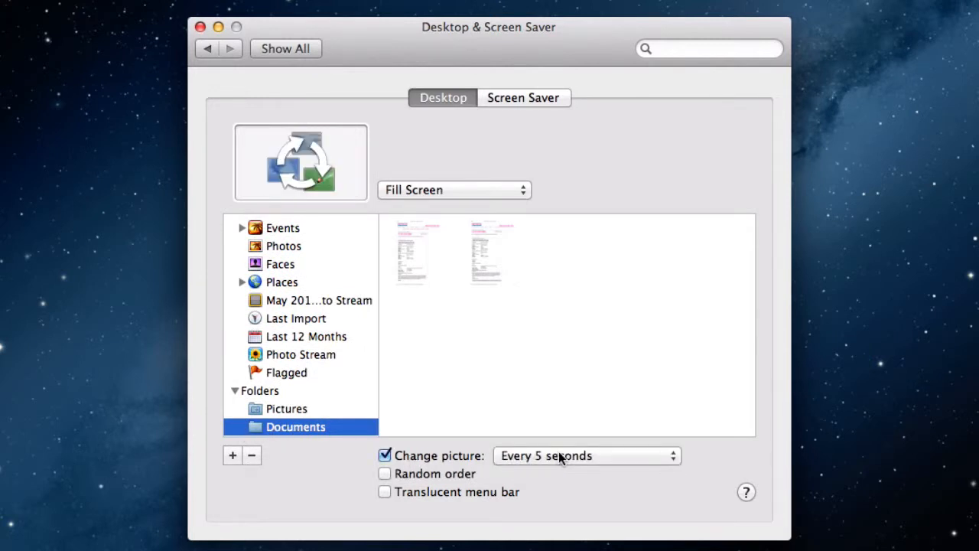
left_click(584, 455)
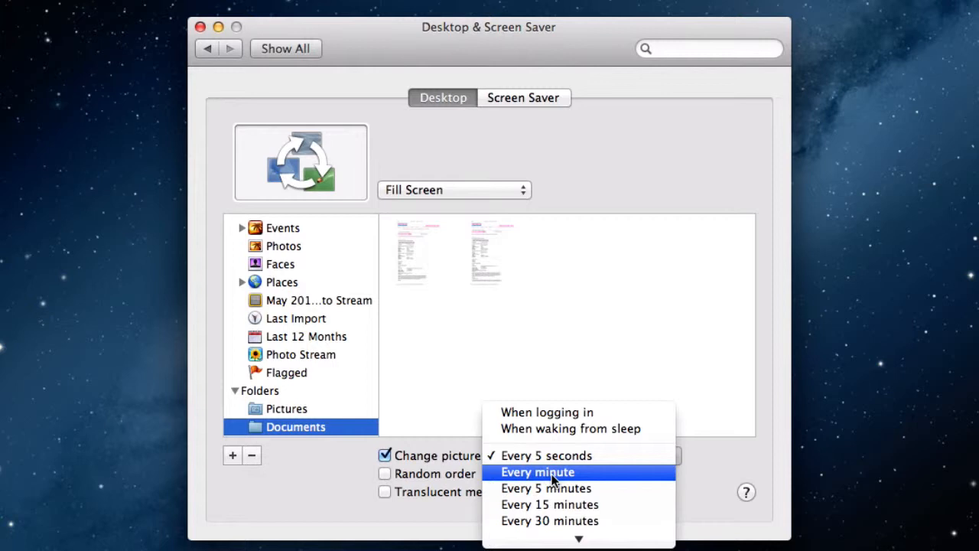
scroll("down", 3)
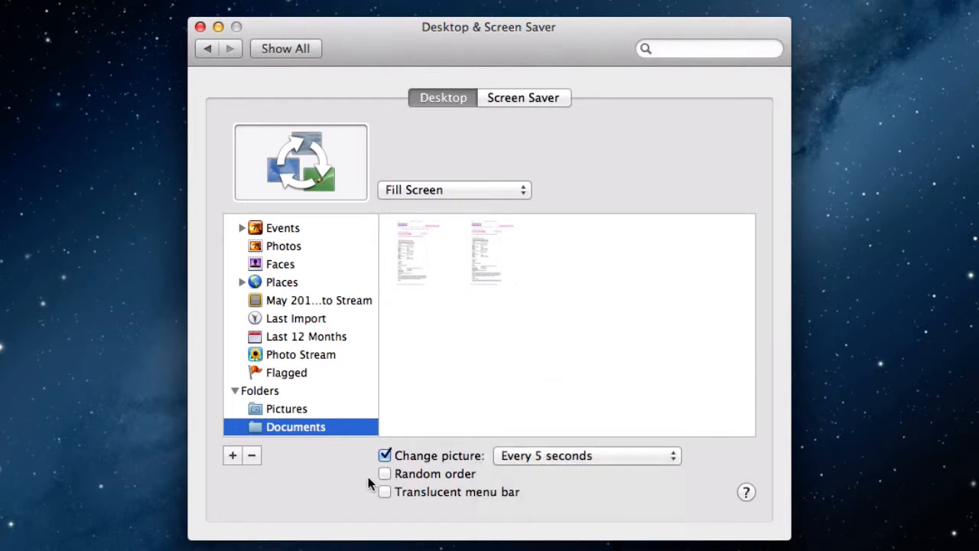
left_click(385, 475)
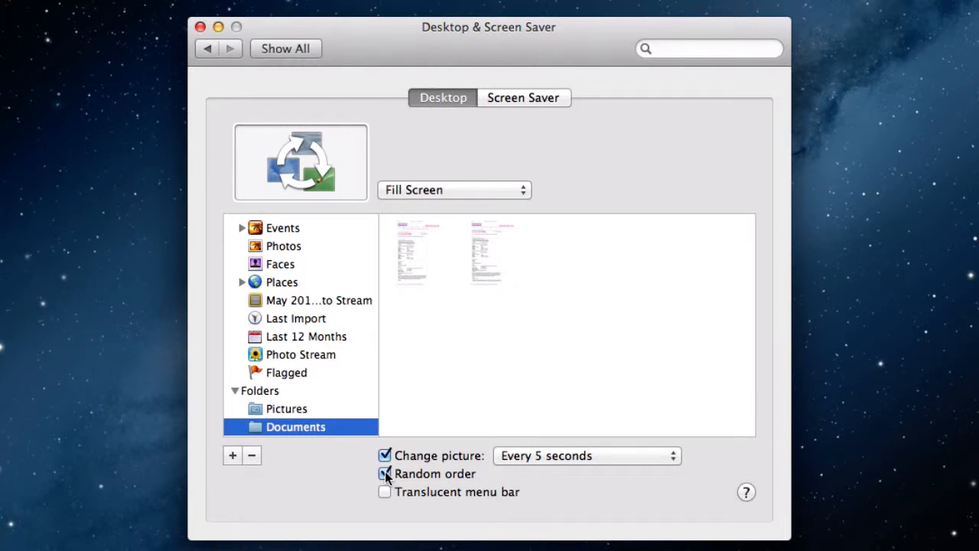
left_click(385, 474)
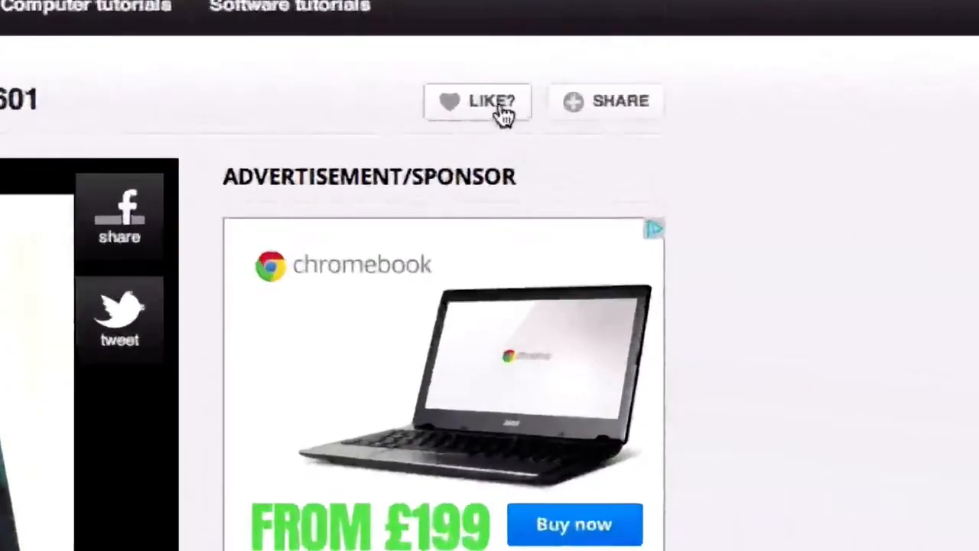
Like the video and comment 'Loved the video thanks. How do you change this to be something else though'.
left_click(604, 101)
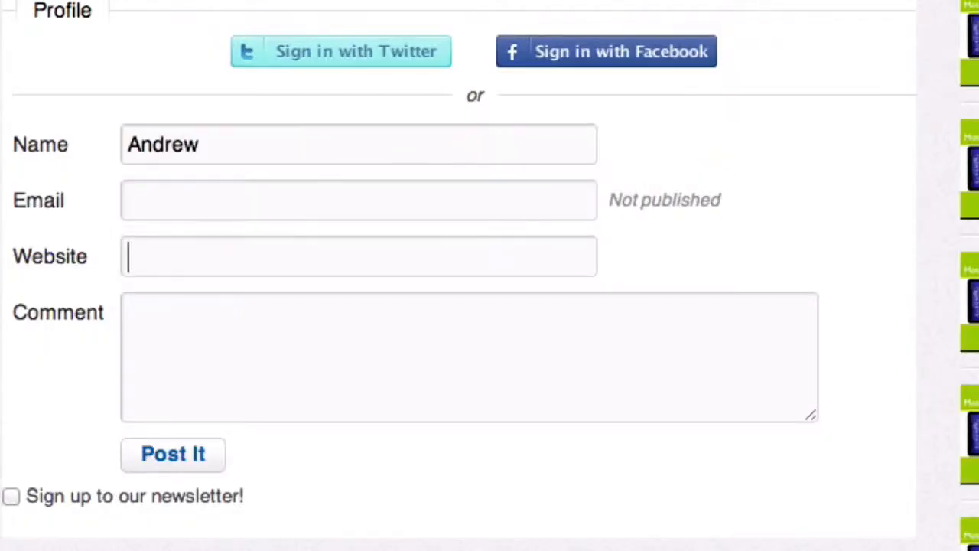
type("Loved the video thanks. How")
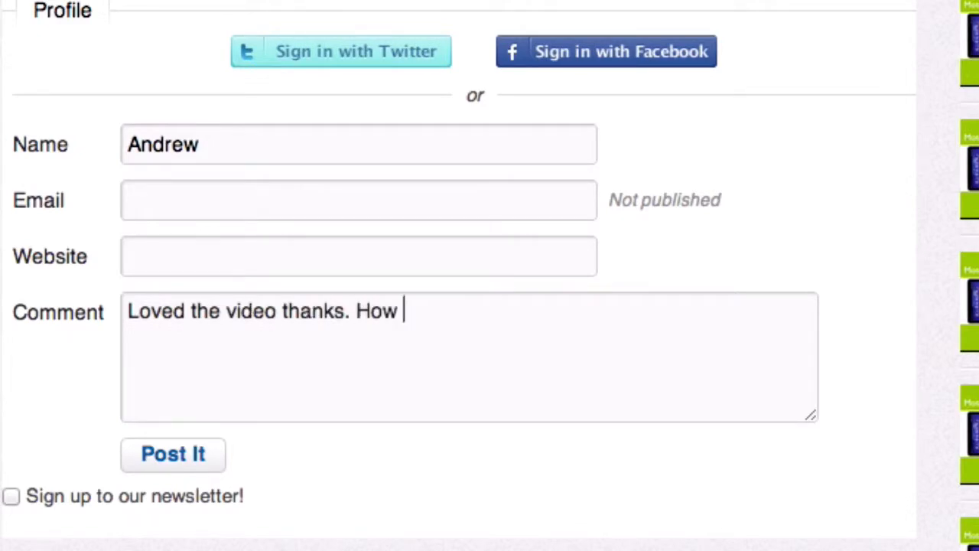
type("do you change this to be something else though")
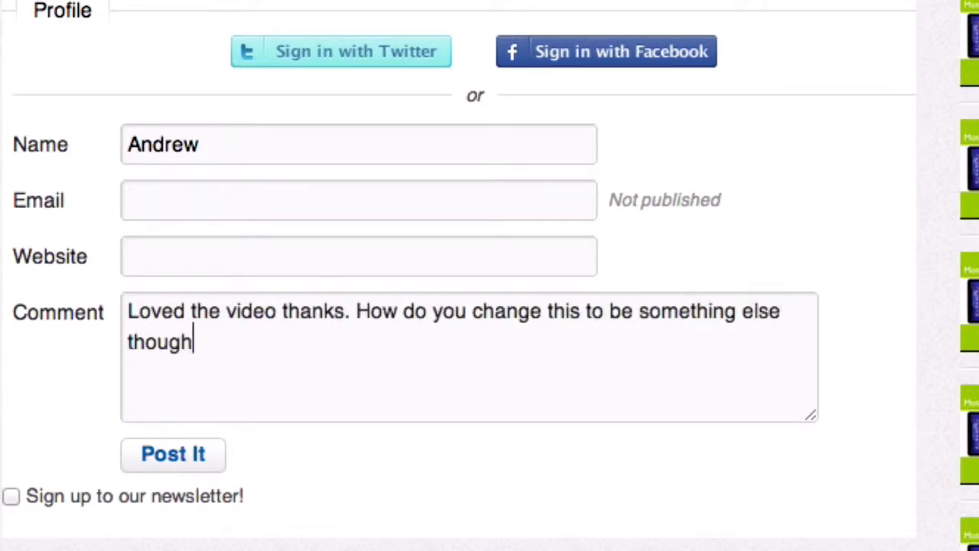